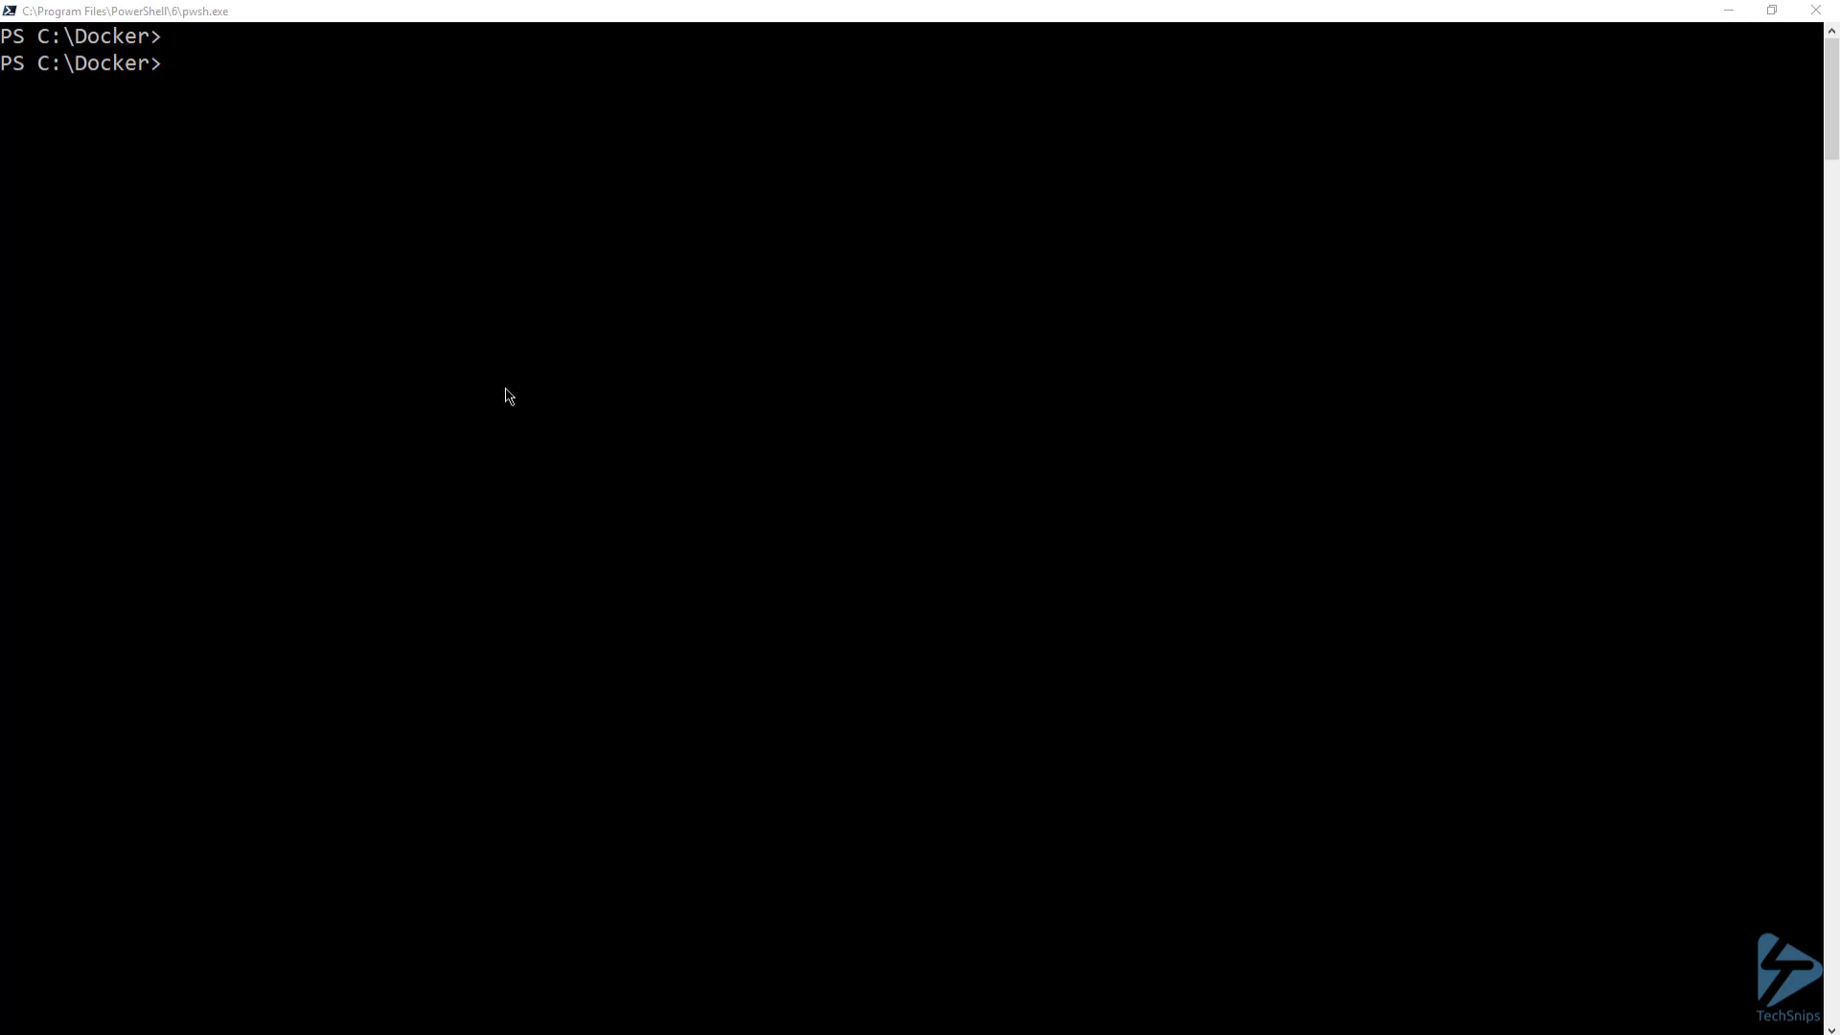
{"action": "type", "text": "docker run -d --name container1 microsoft/iis"}
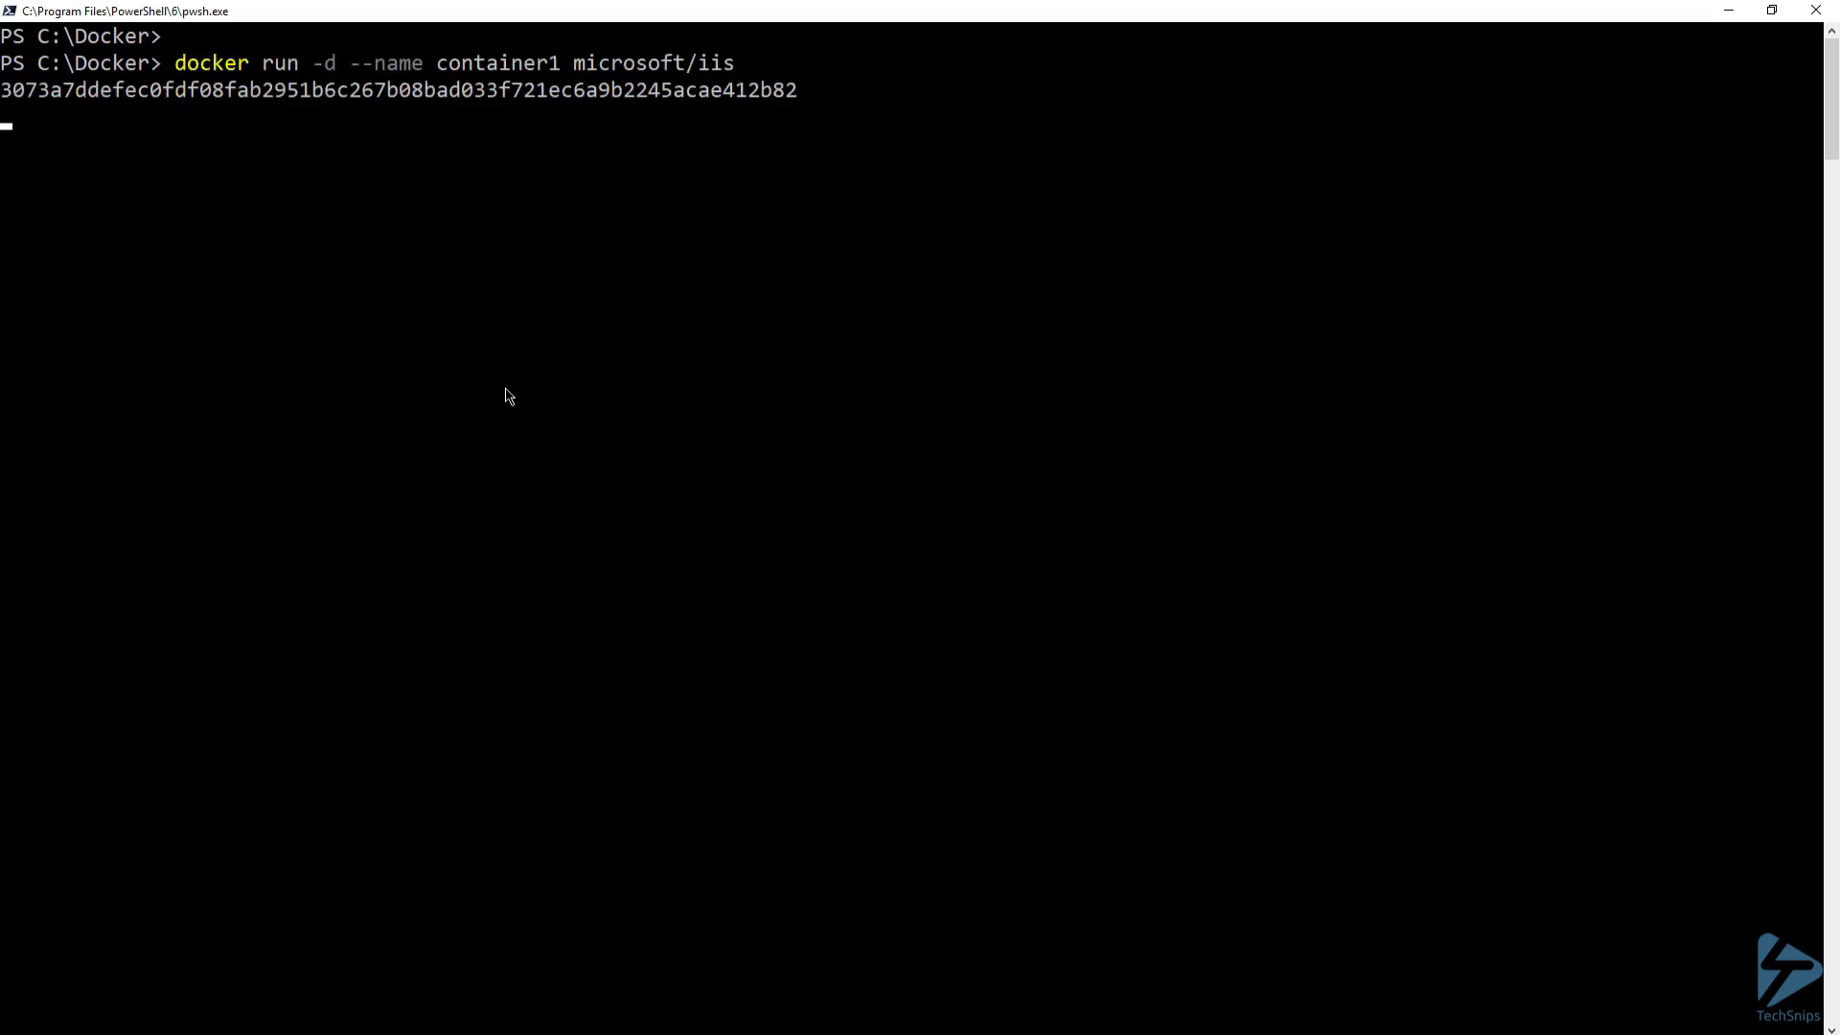
{"action": "type", "text": "docker ps -a"}
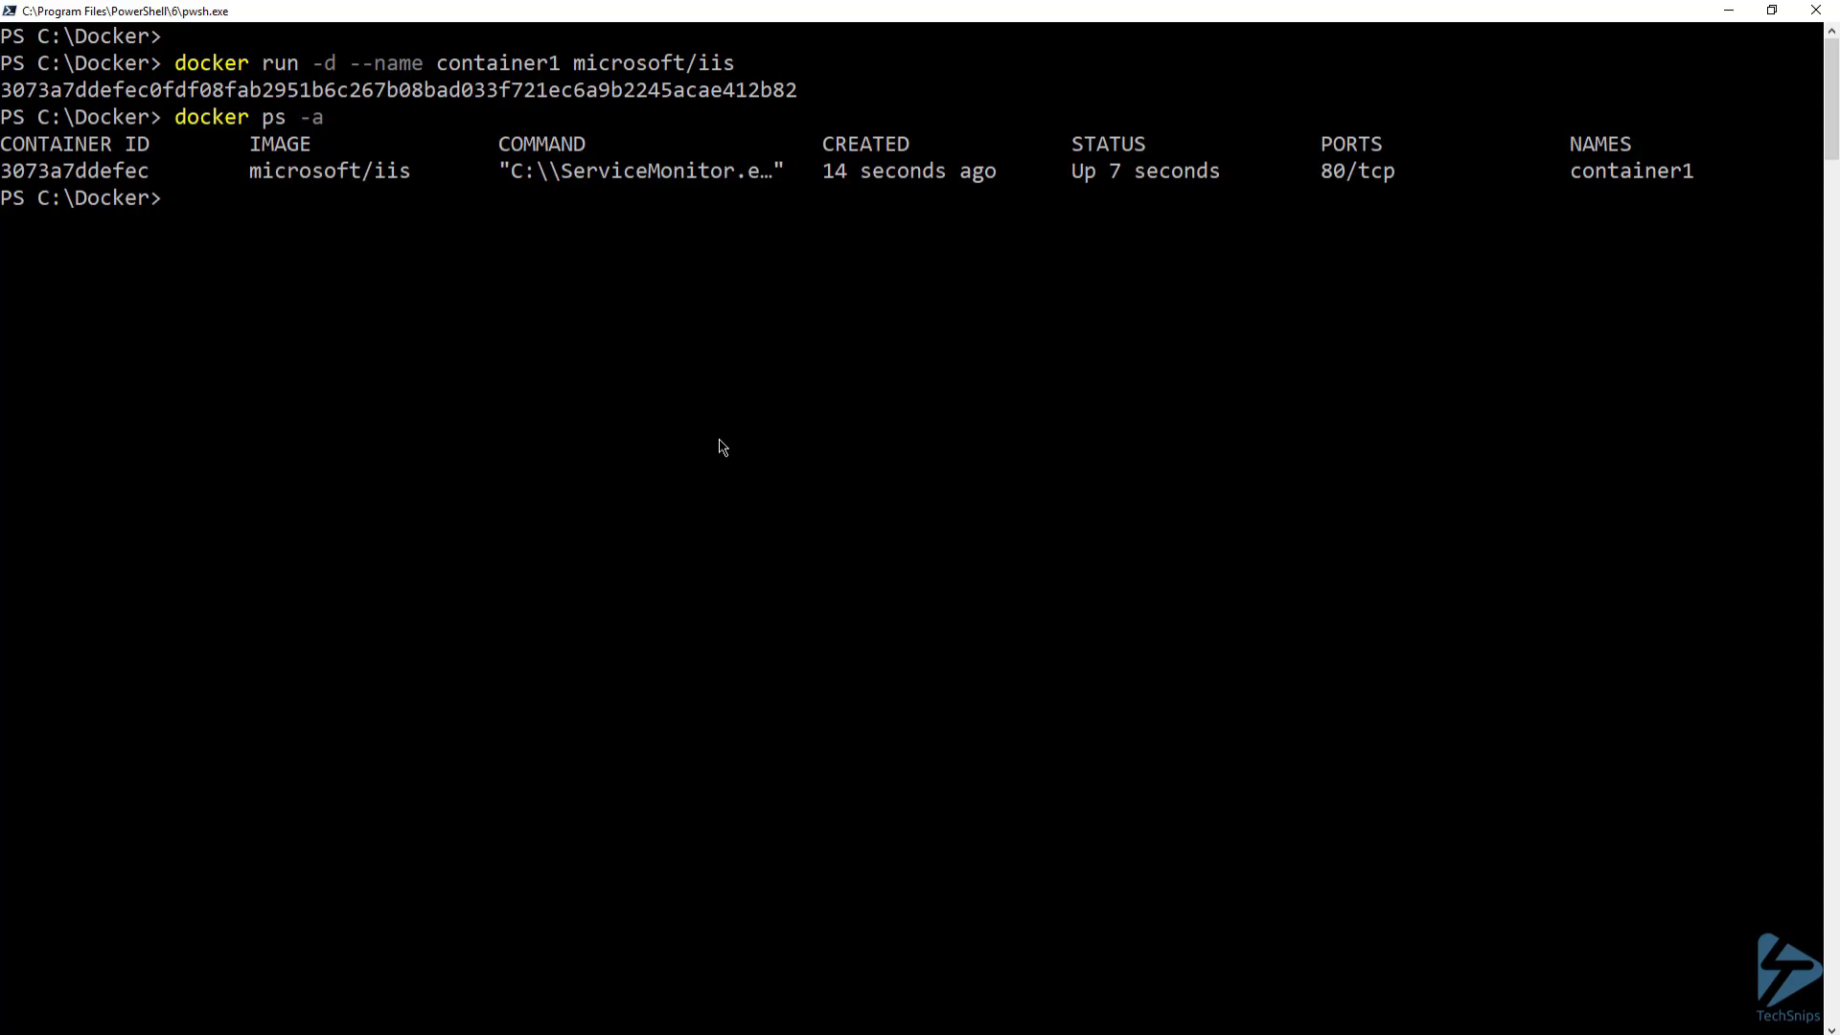
{"action": "type", "text": "dir"}
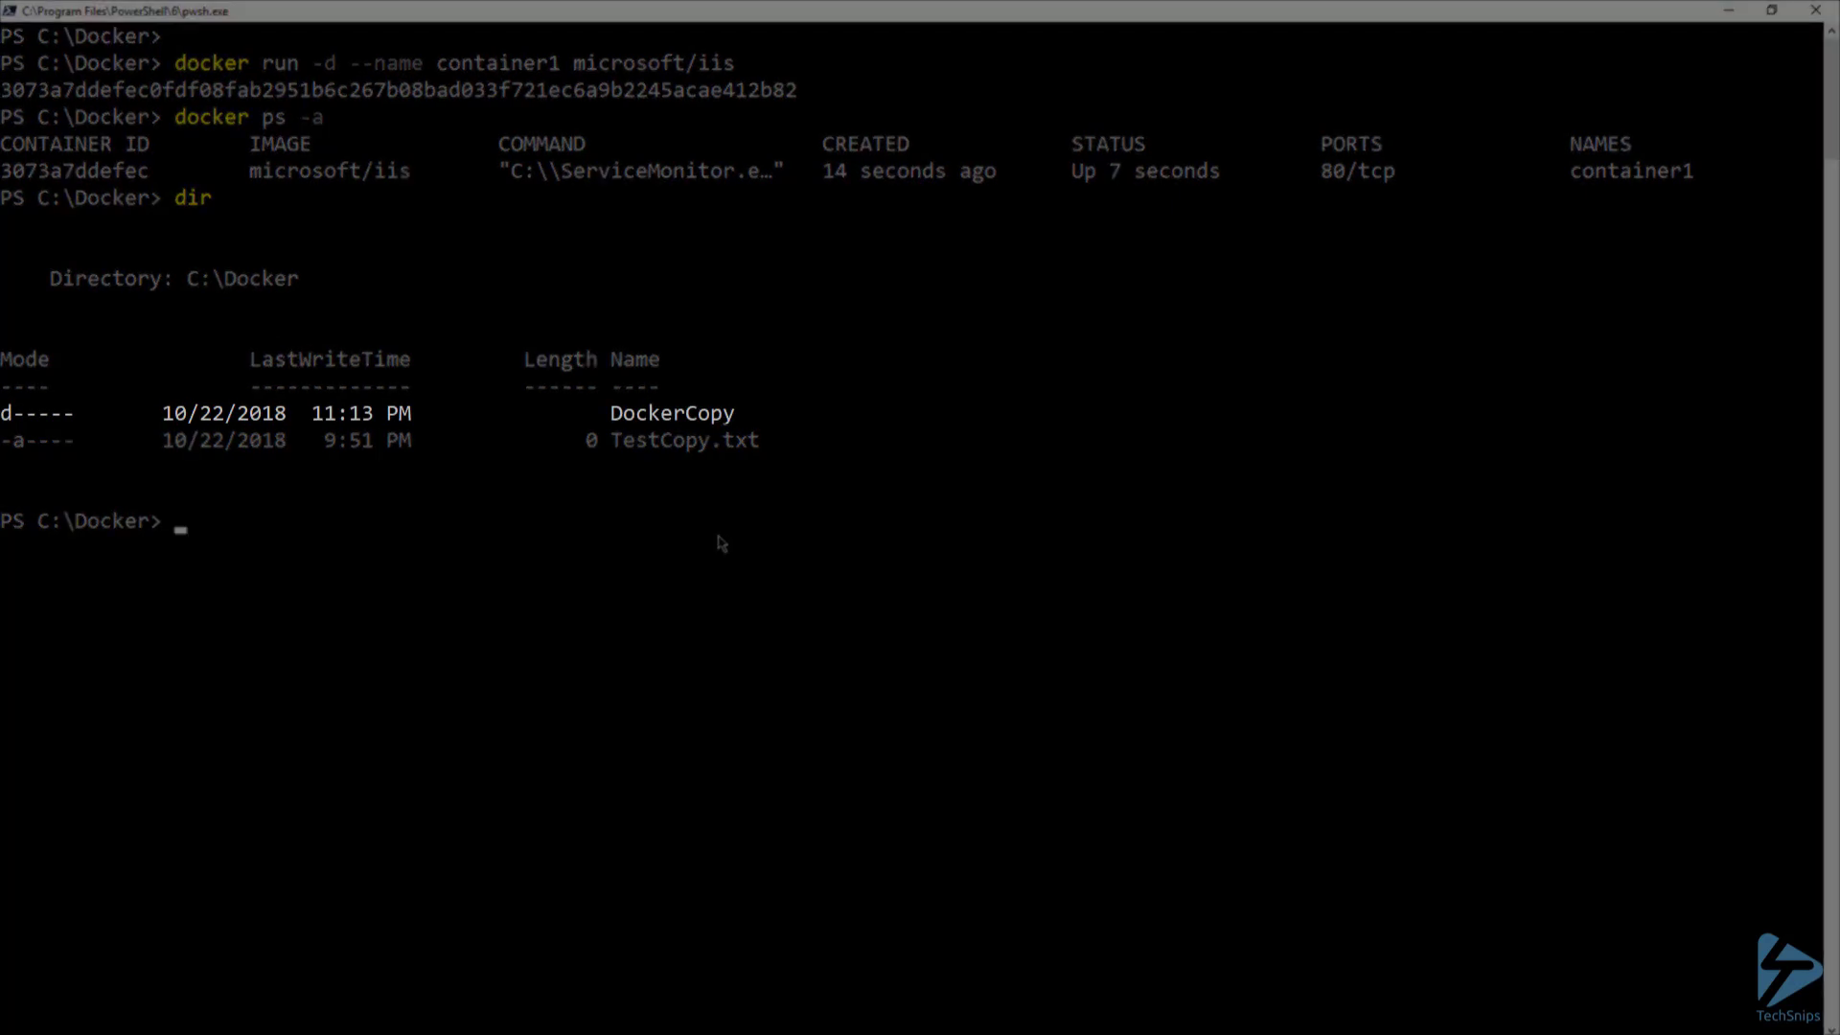
{"action": "type", "text": "dir .\\DockerCopy\\"}
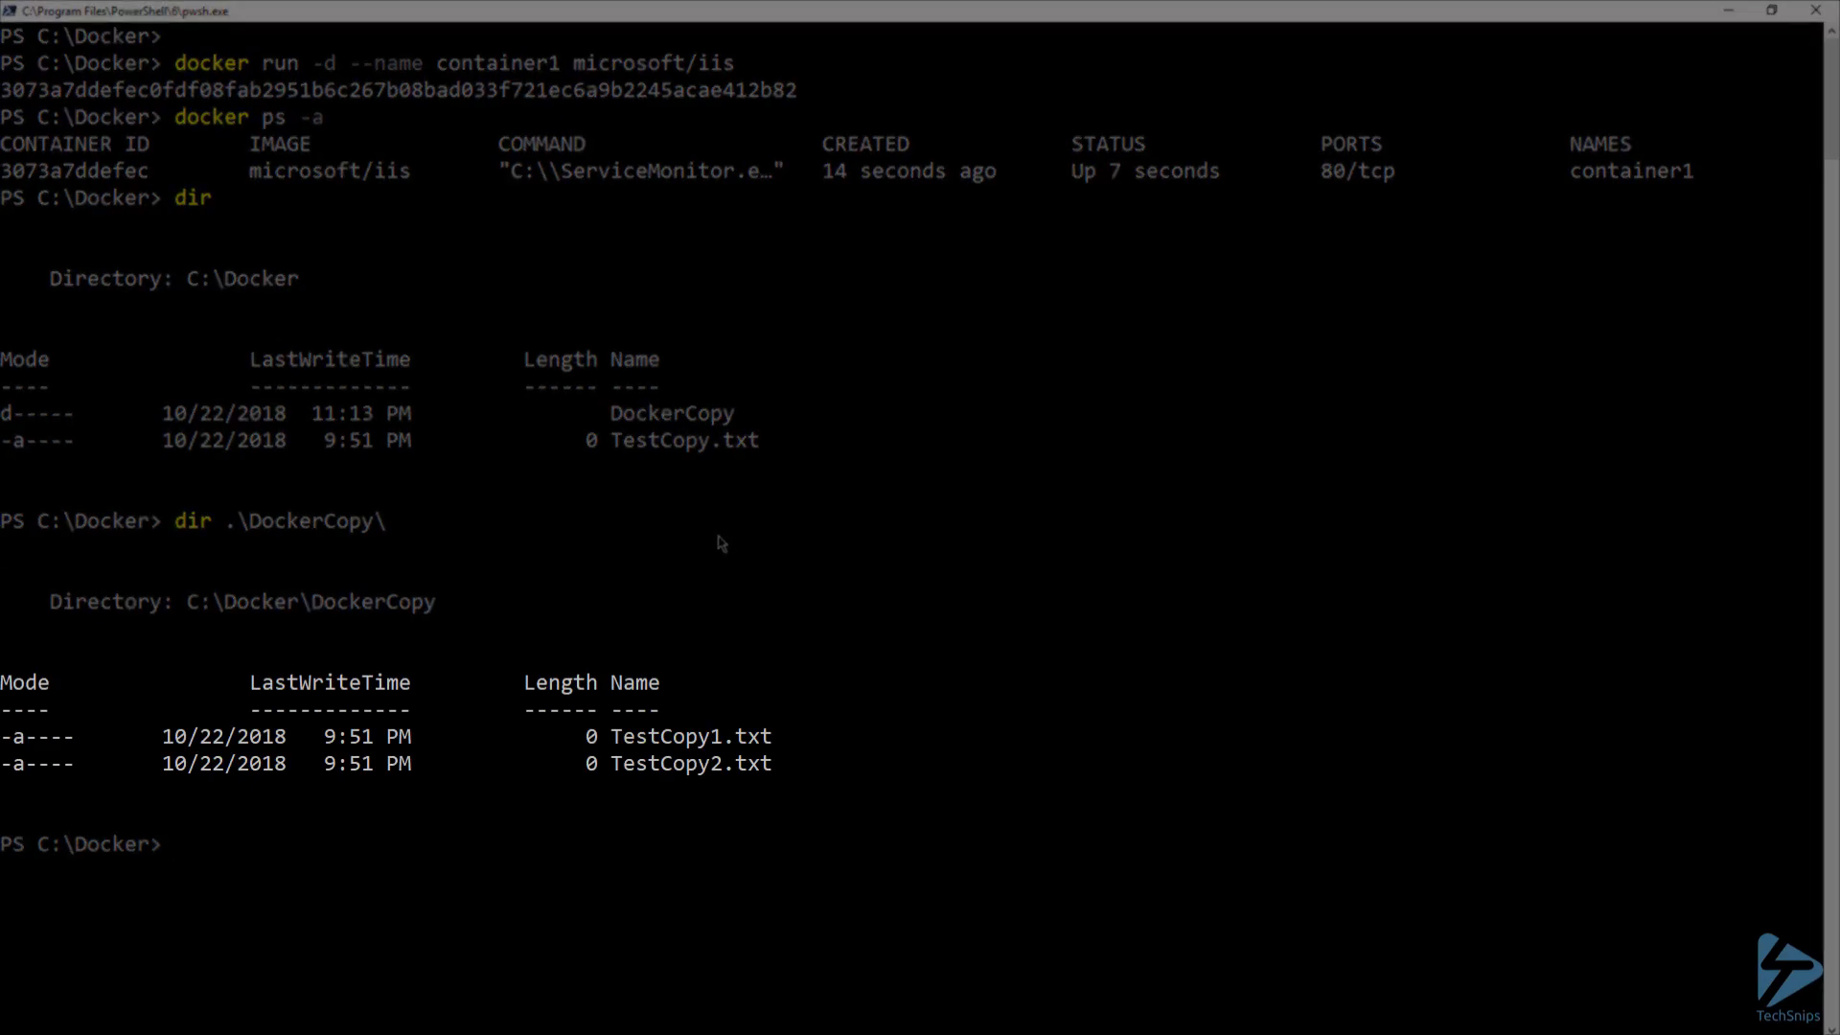
{"action": "type", "text": "docker exec -it container1 powershell"}
{"action": "type", "text": "exit"}
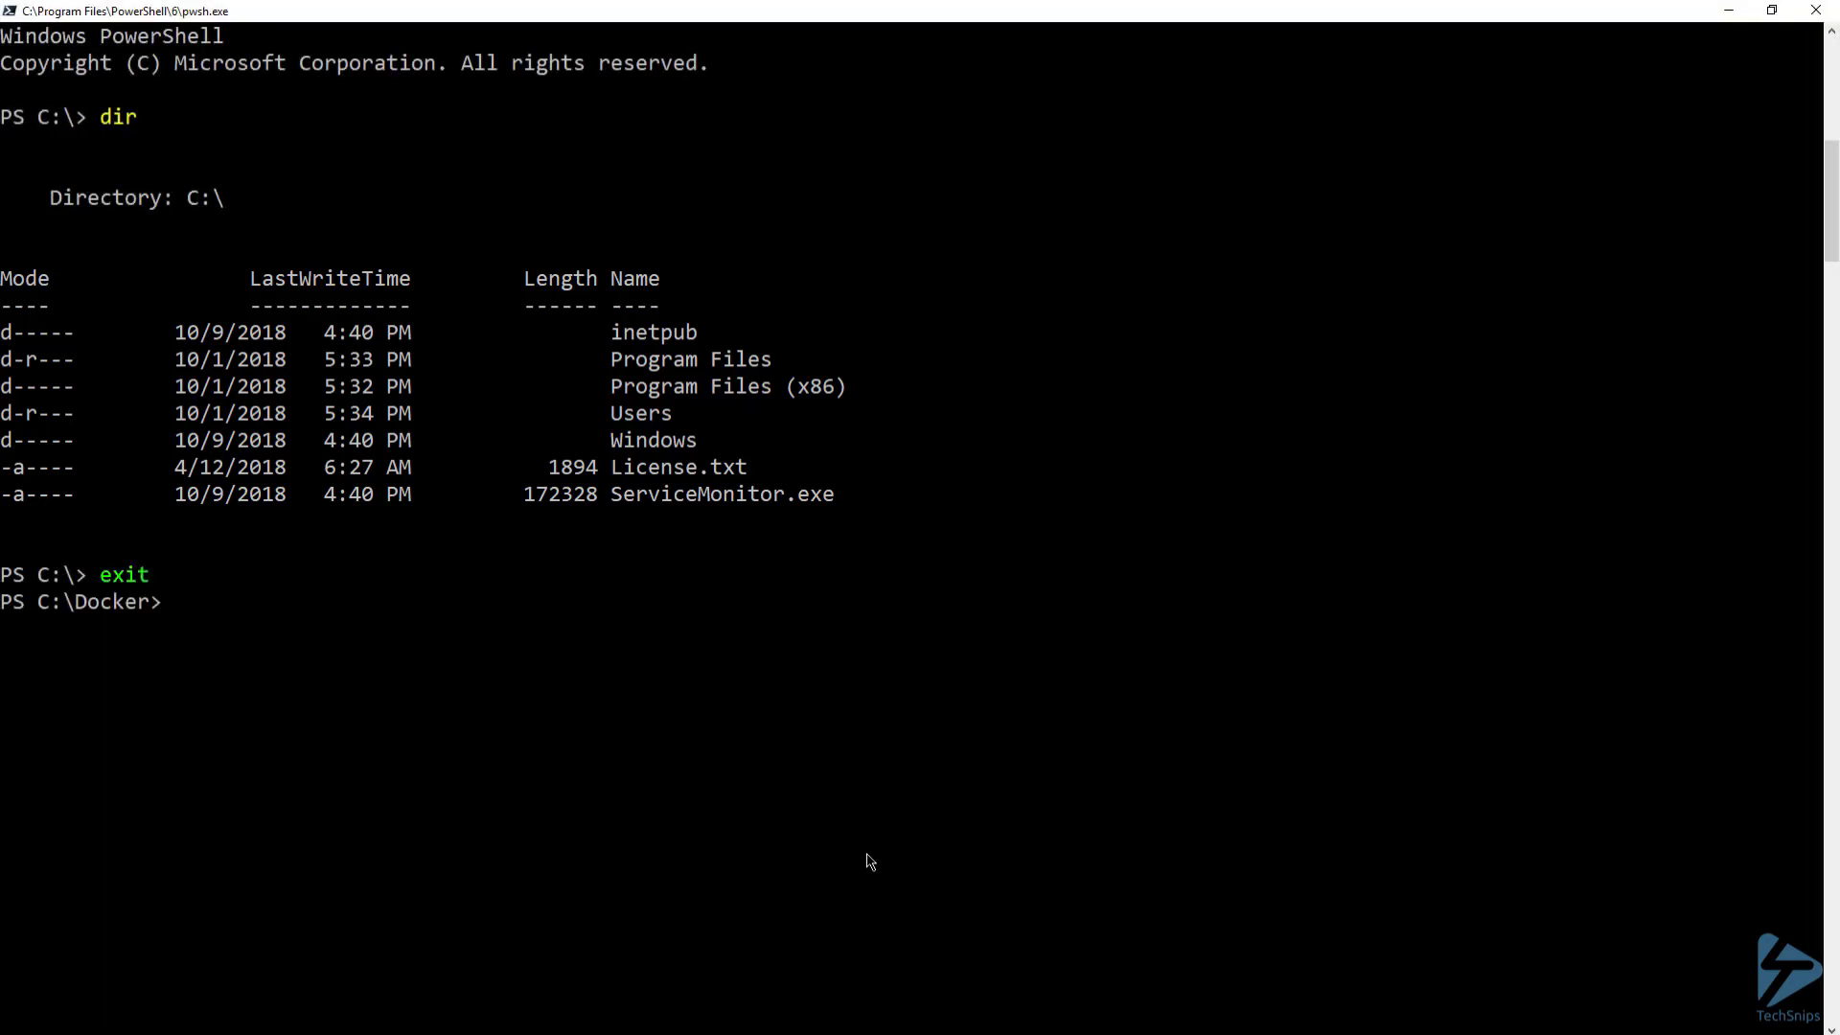
{"action": "type", "text": "dir"}
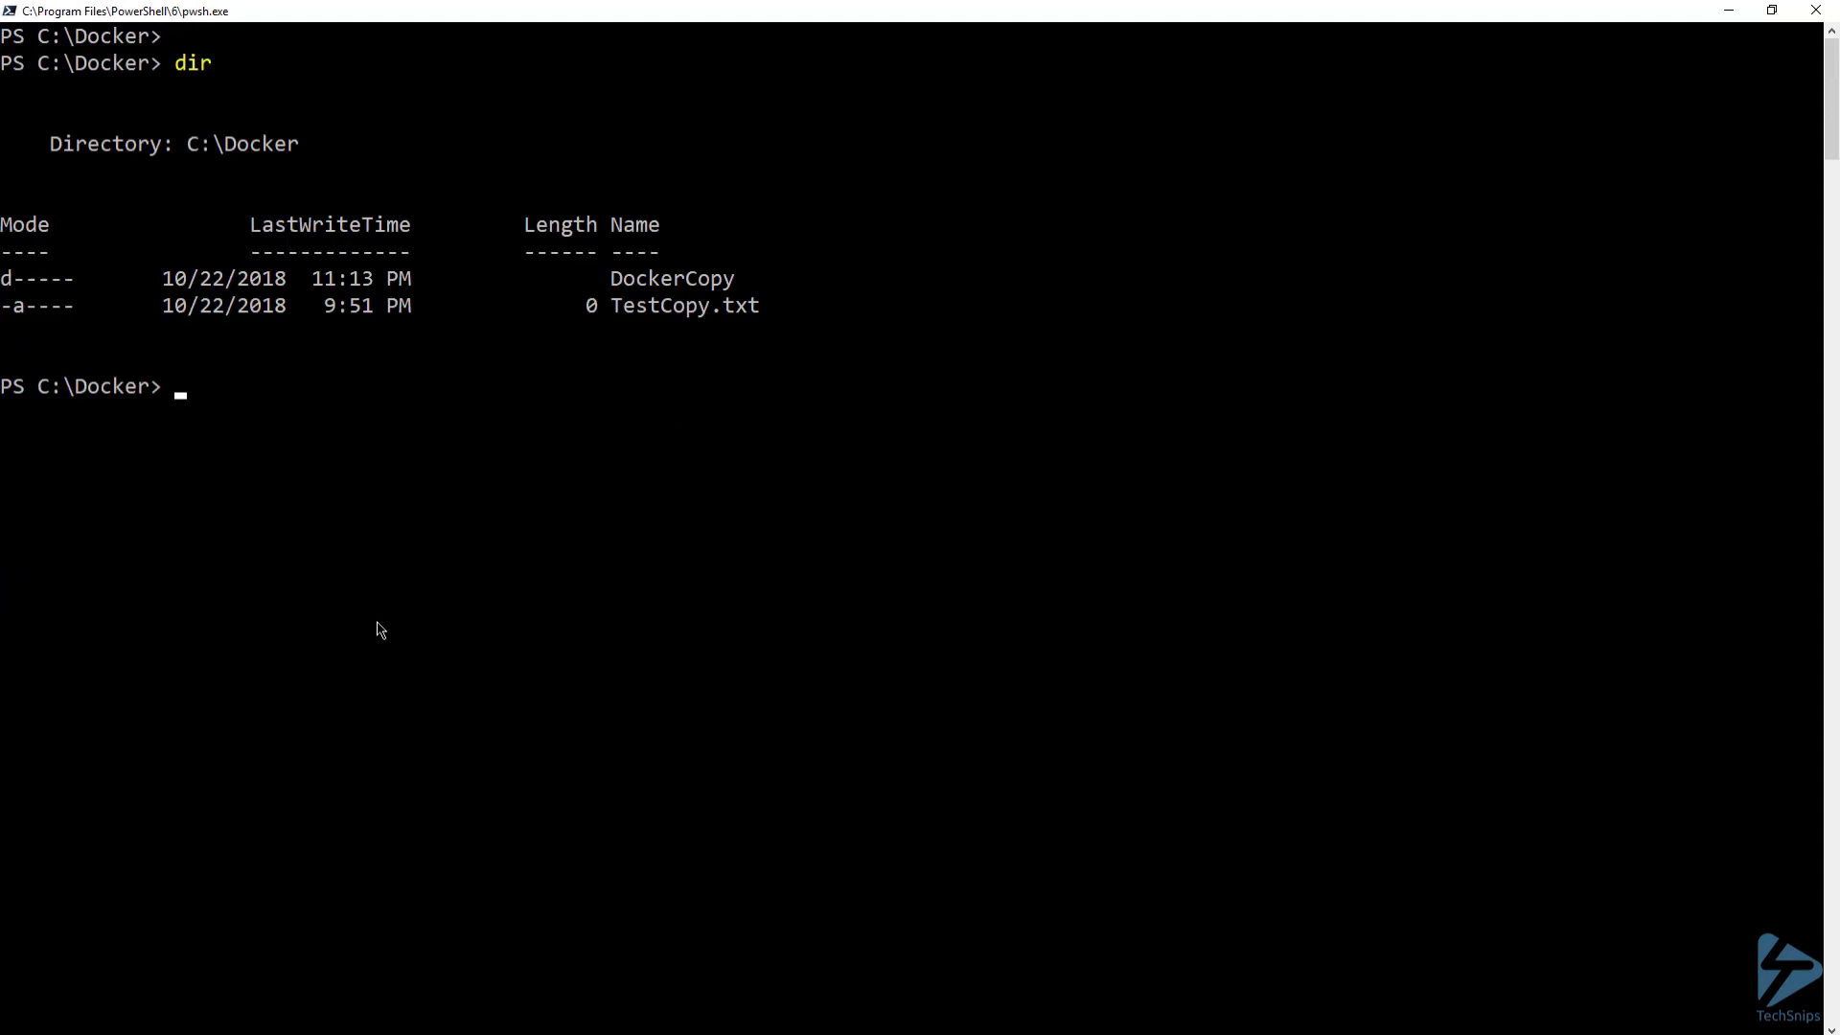
{"action": "type", "text": "docker cp TestCopy.txt container1:c:\\TestCopy.txt"}
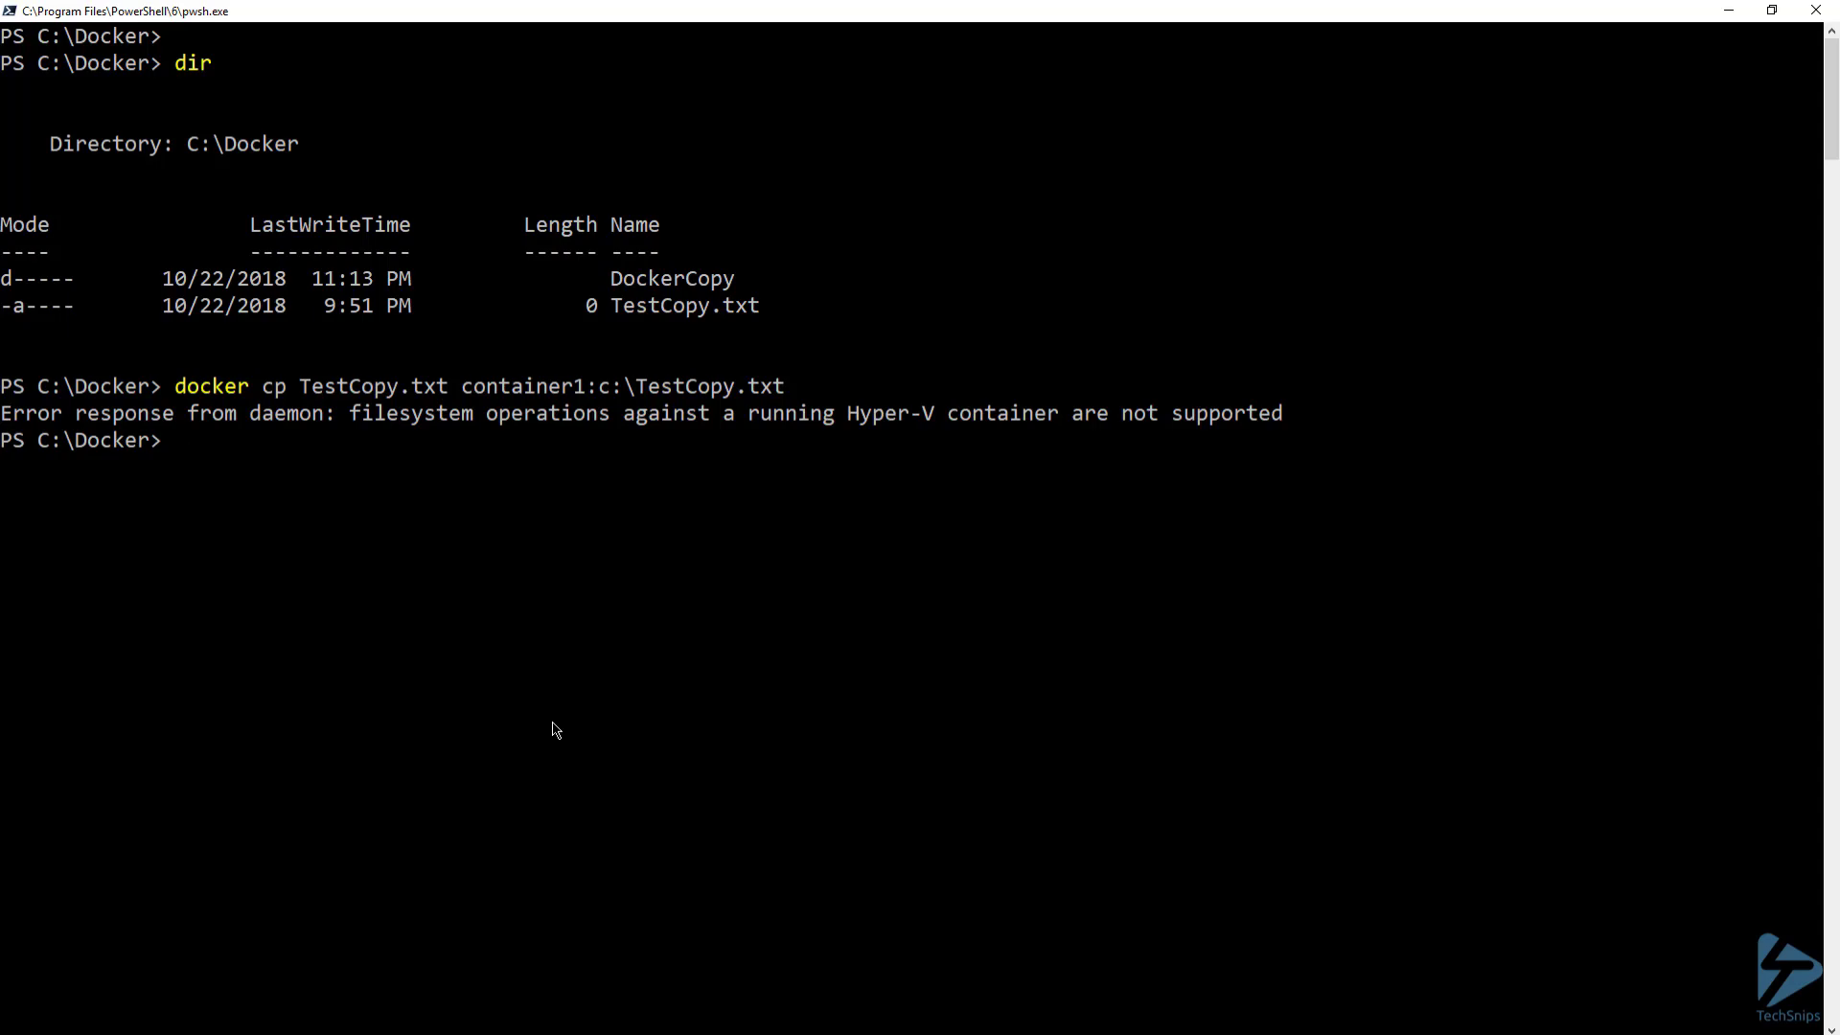
{"action": "mouse_move", "coordinate": [634, 654]}
{"action": "type", "text": "docker stop container1"}
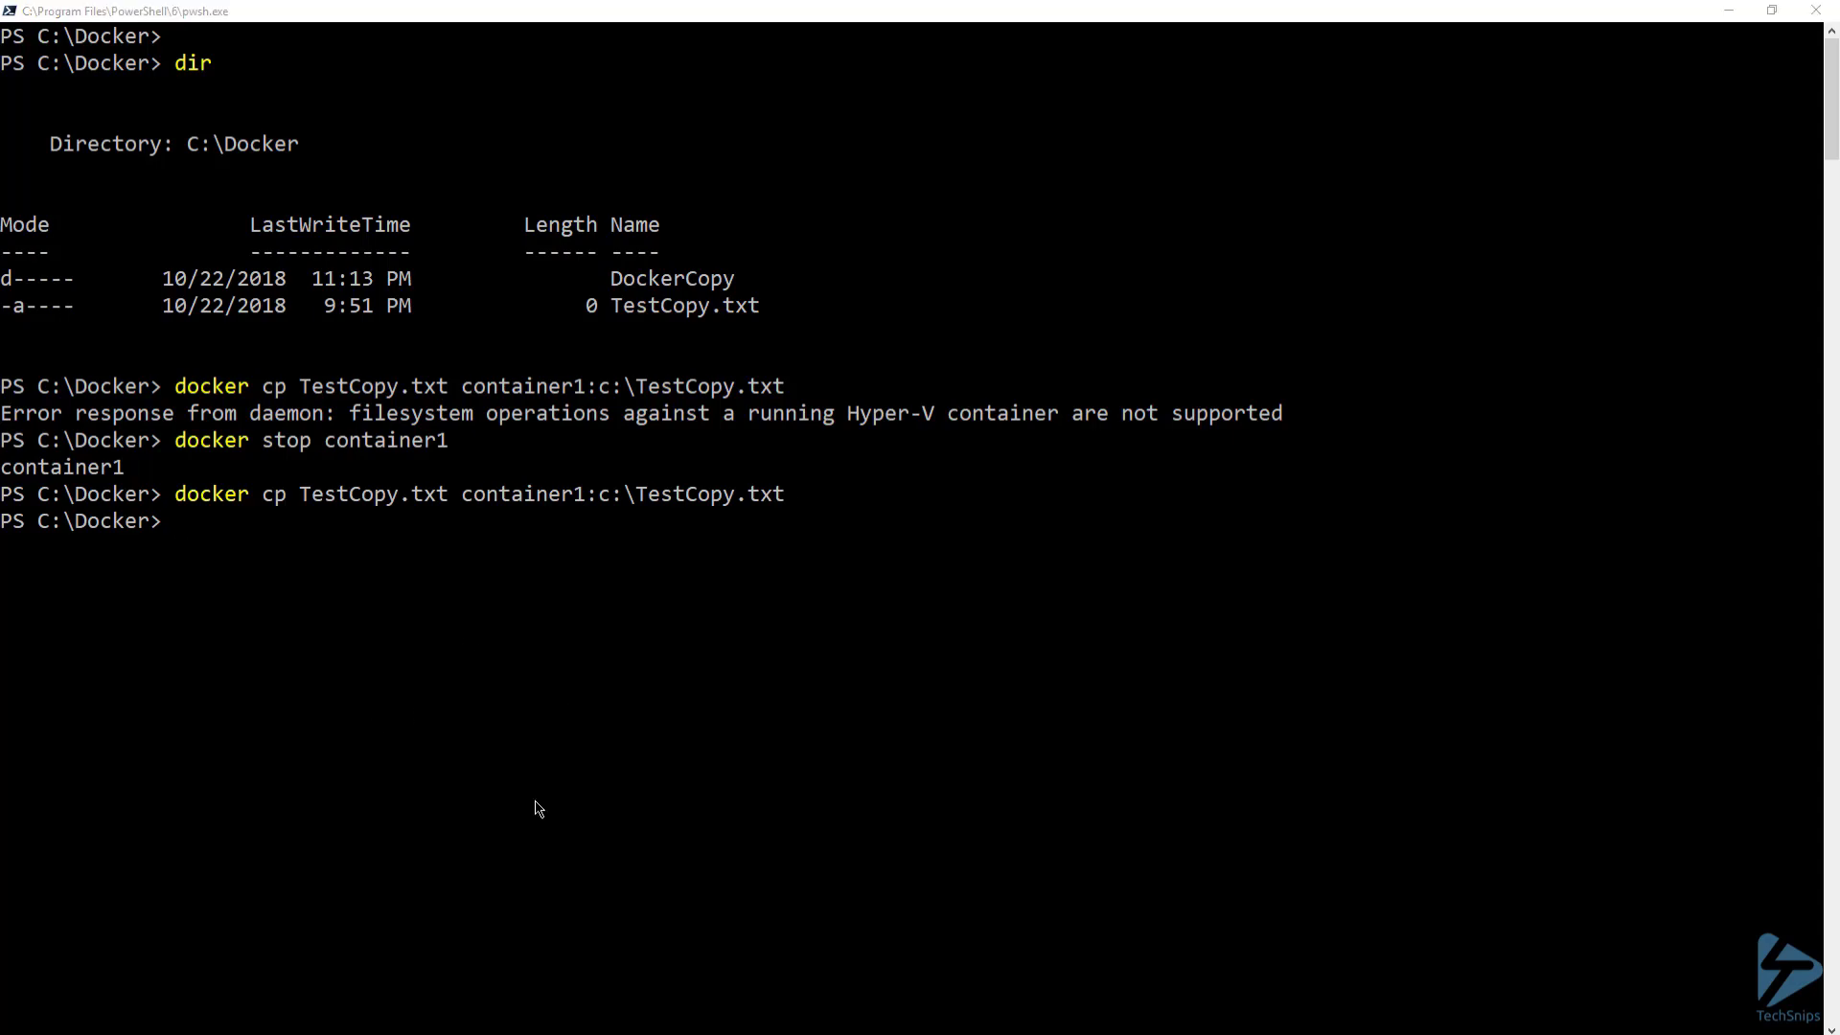
{"action": "type", "text": "docker cp DockerCopy container1:c:\\DockerCopy"}
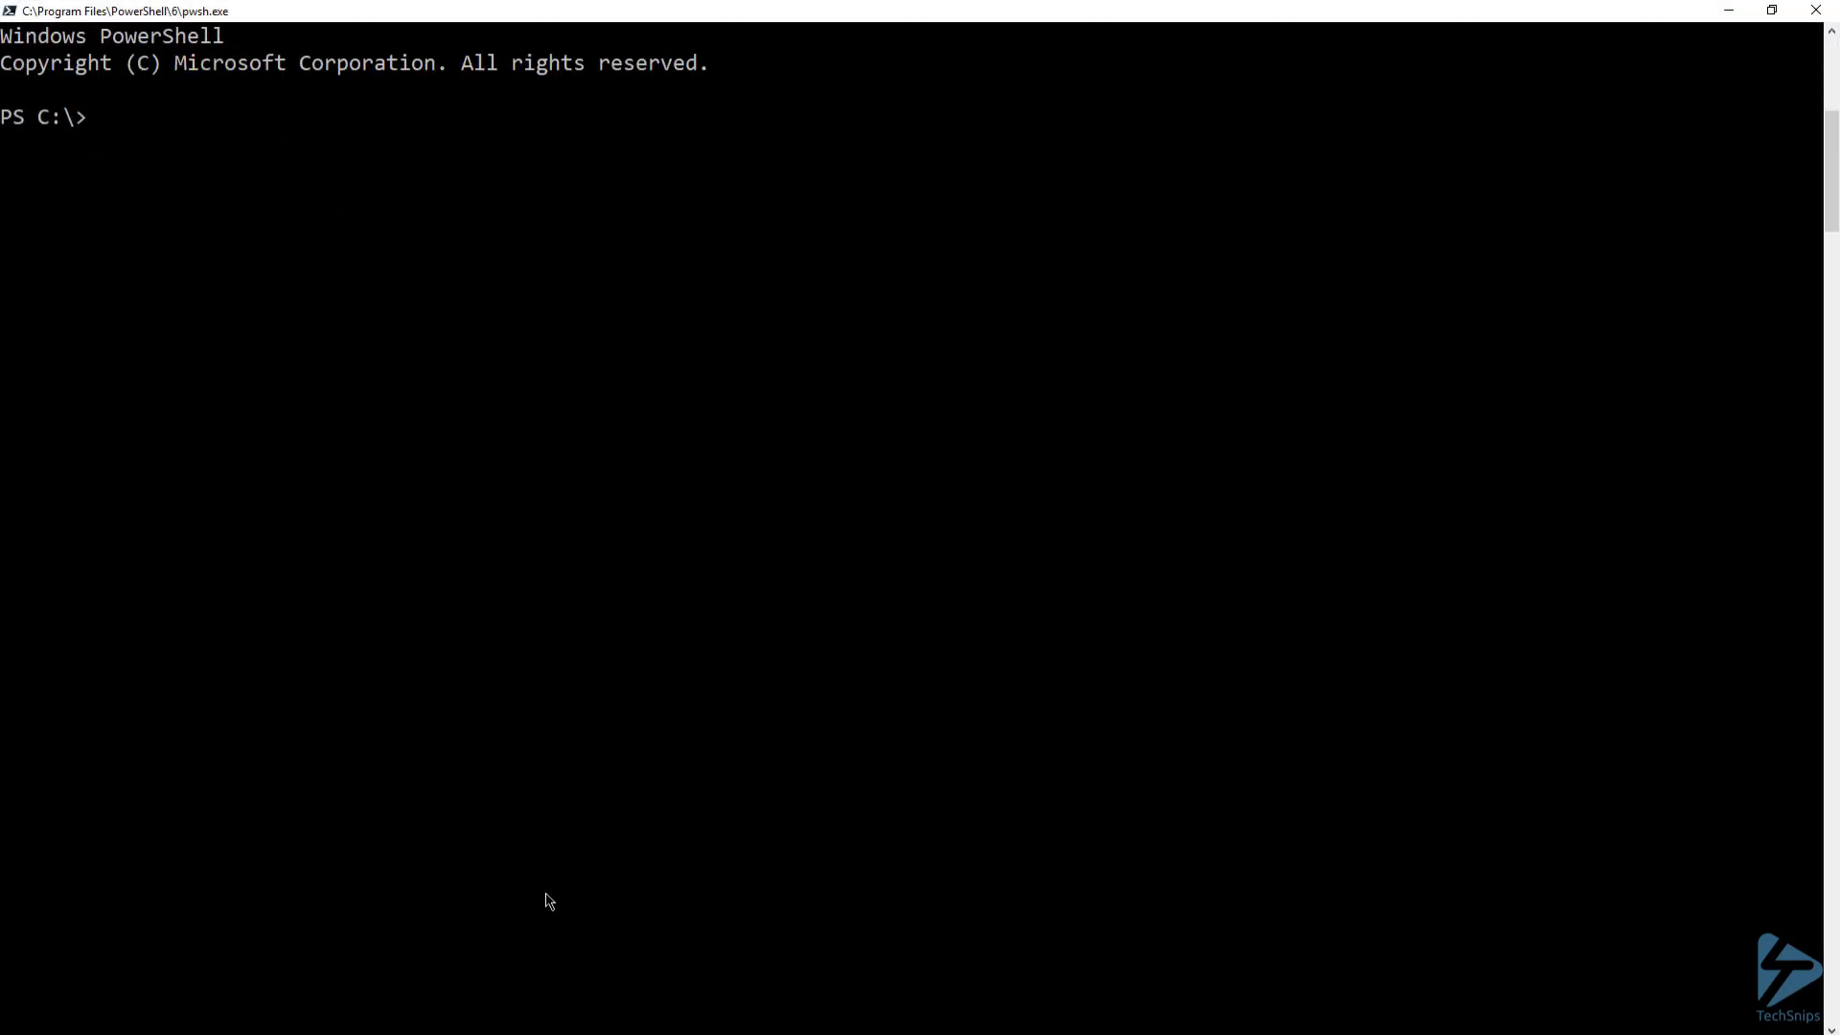
{"action": "type", "text": "dir"}
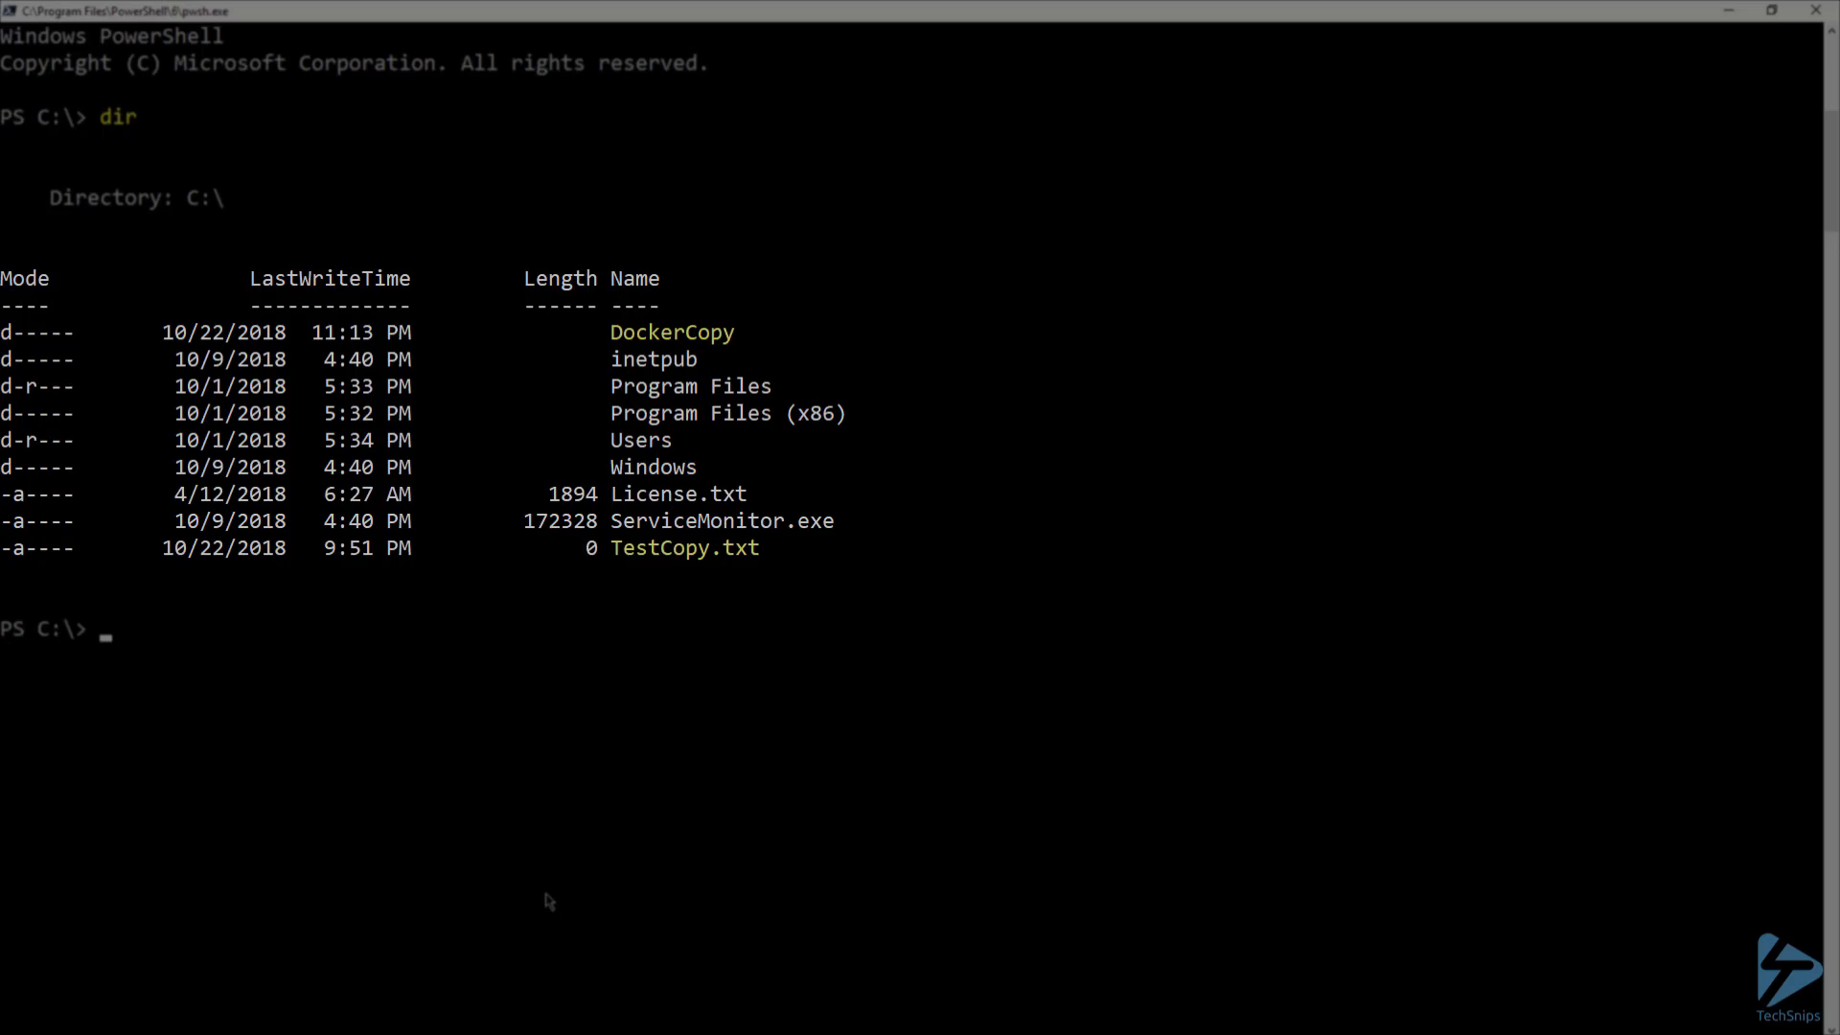
{"action": "type", "text": "dir .\\DockerCopy\\"}
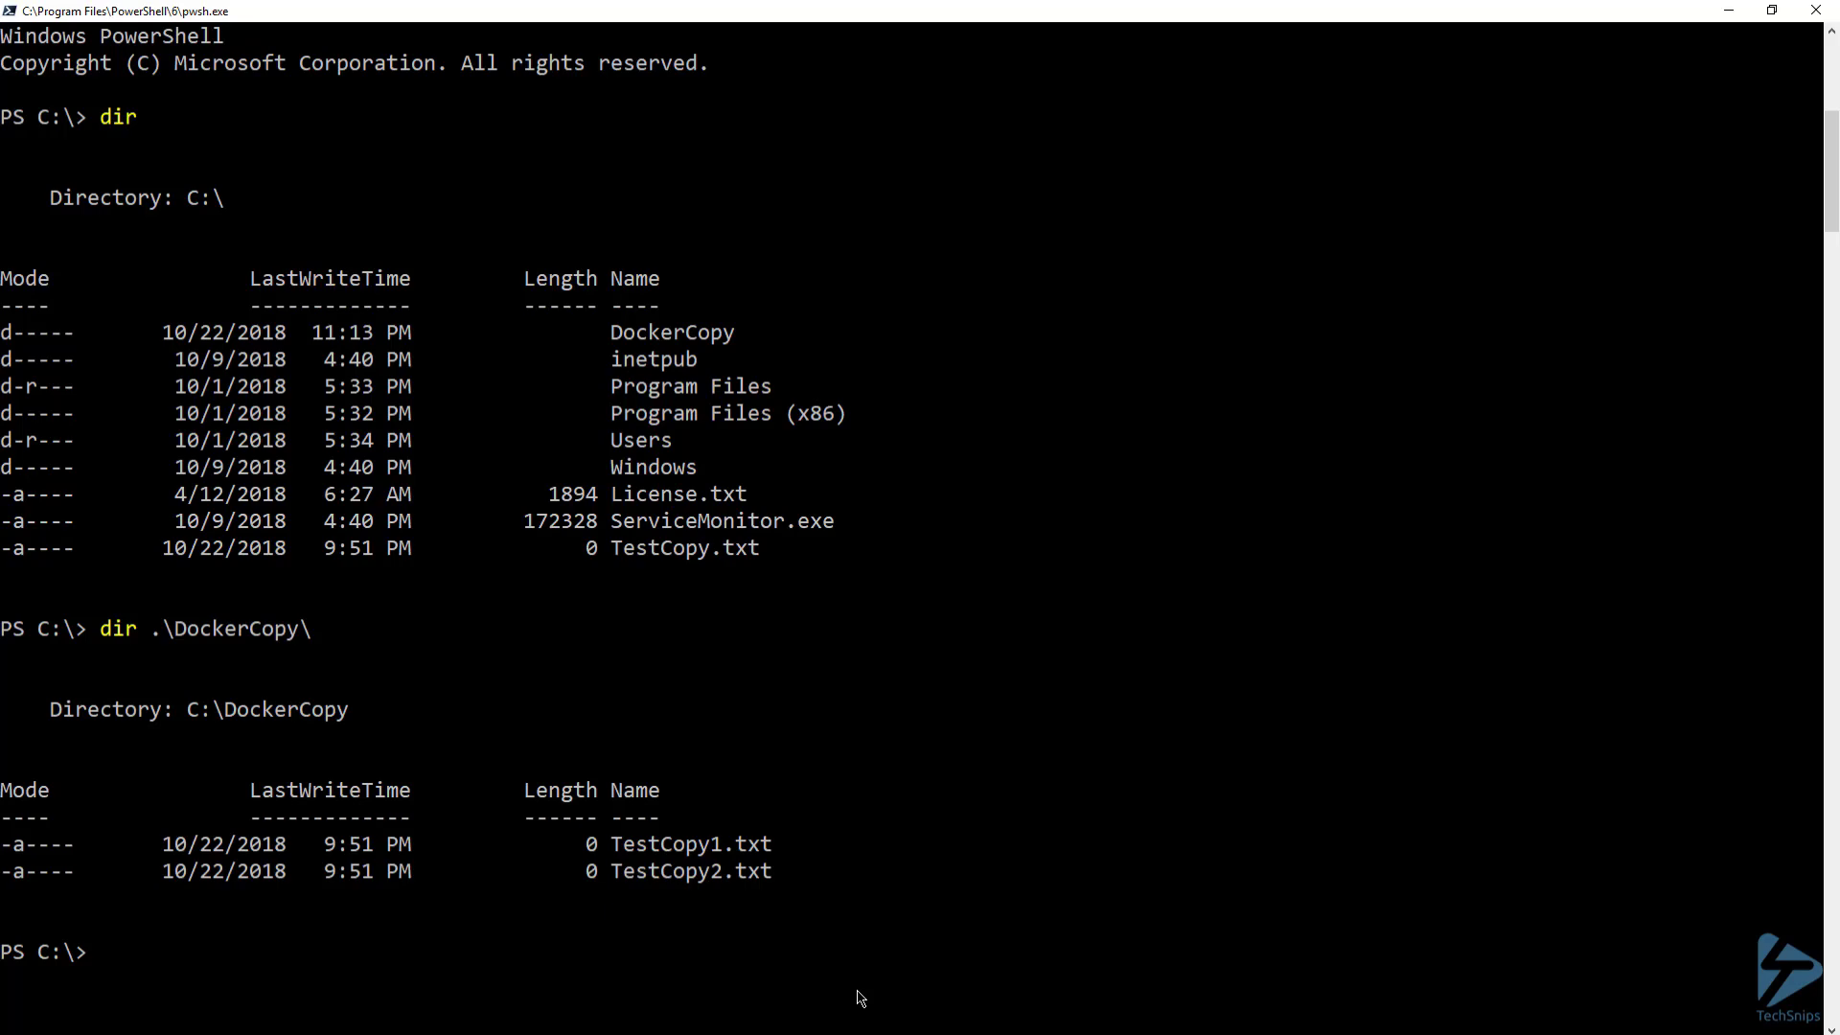
{"action": "type", "text": "ex"}
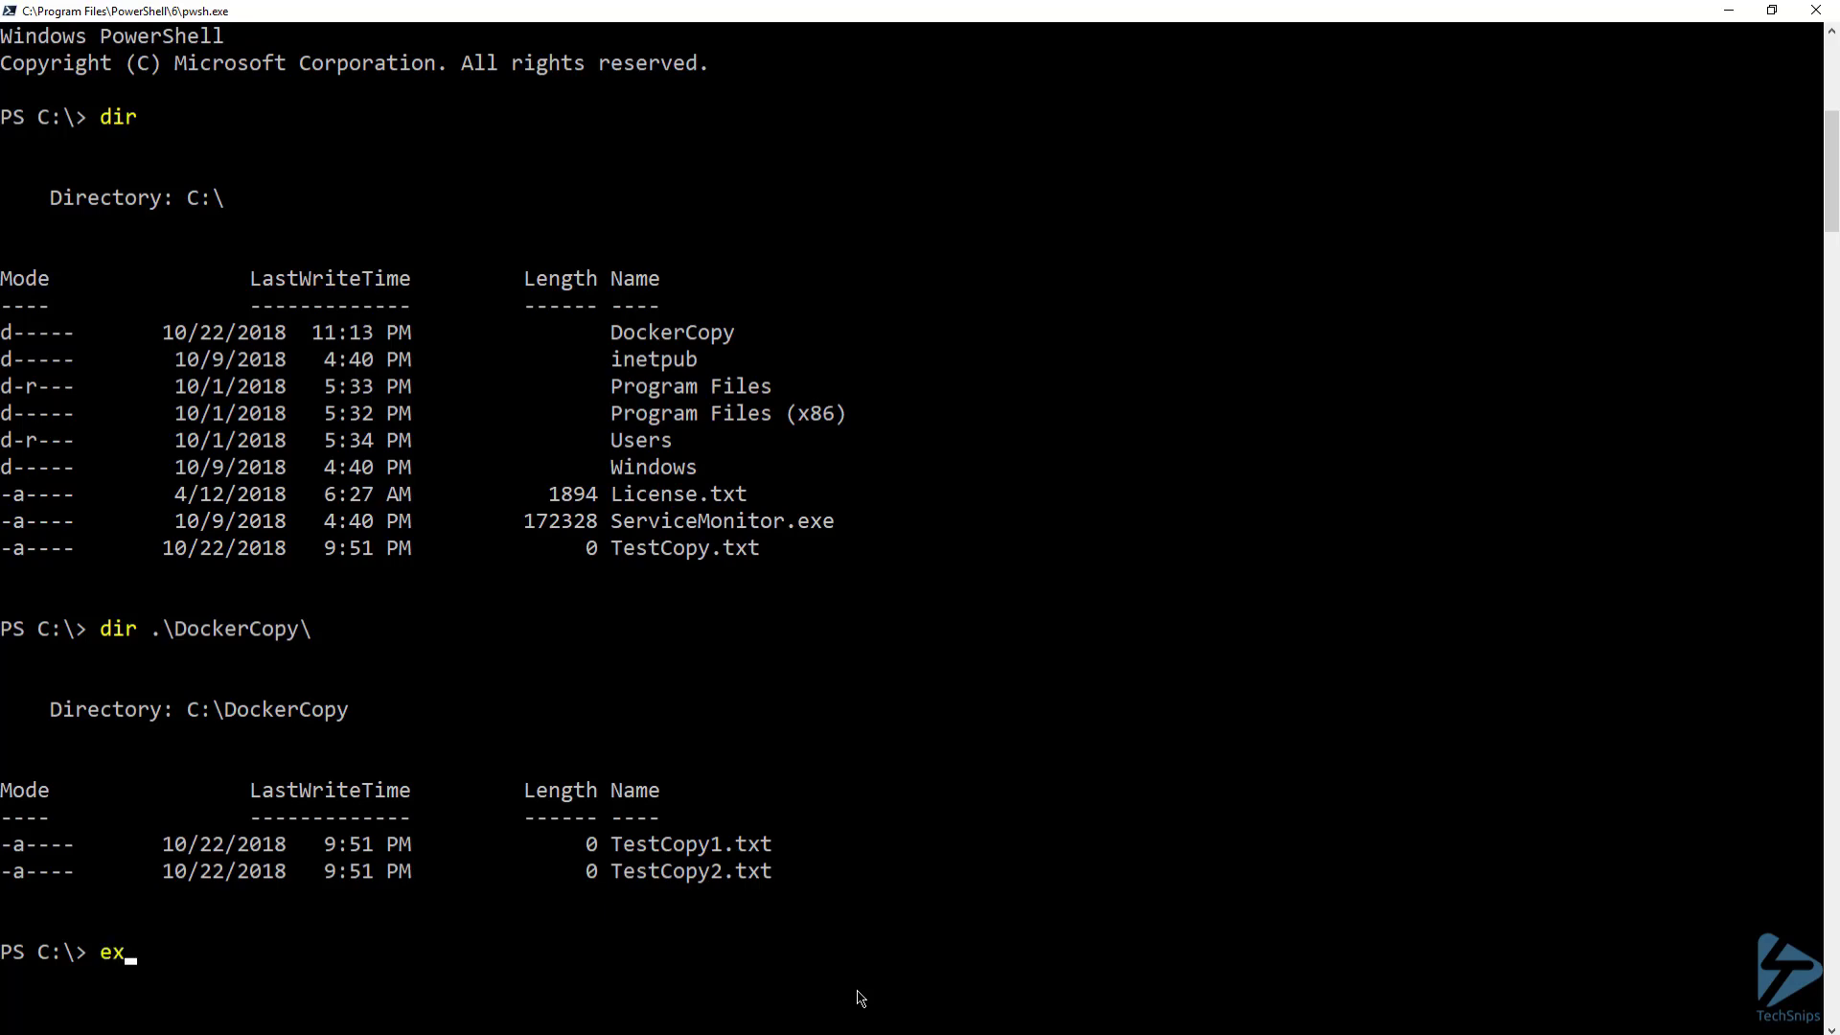
{"action": "type", "text": "c"}
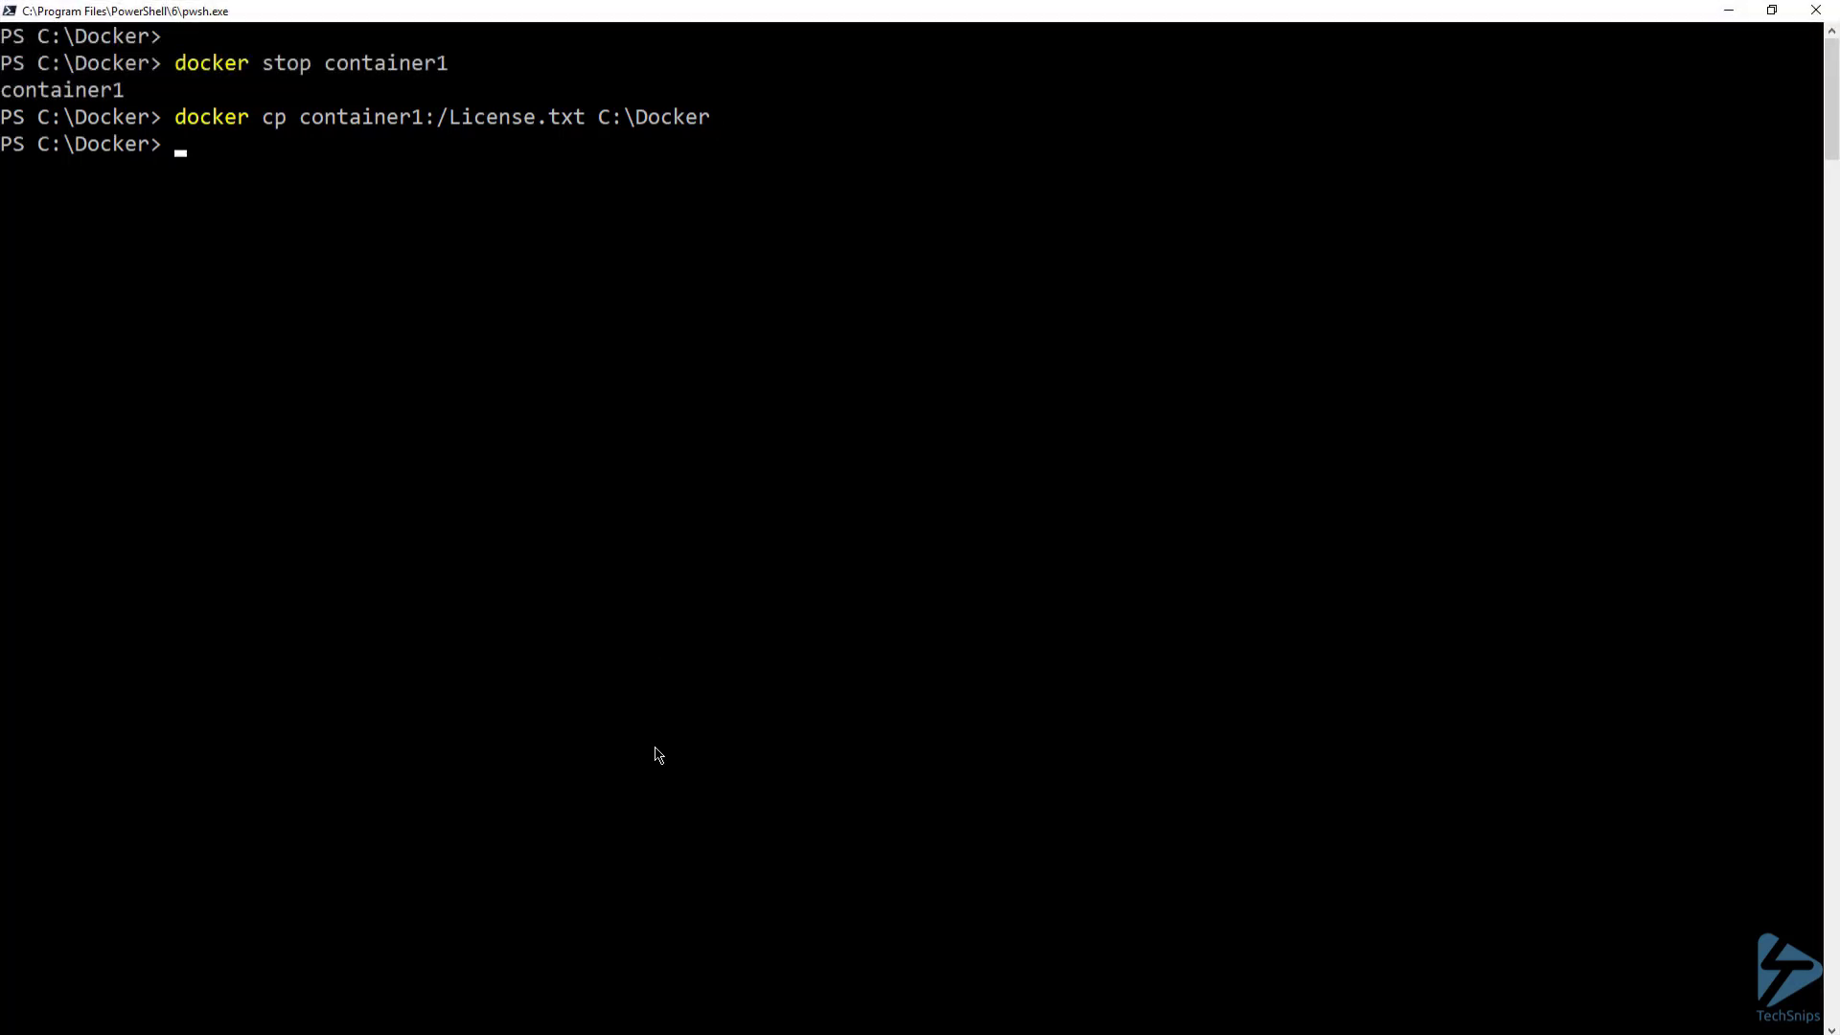
{"action": "type", "text": "dir"}
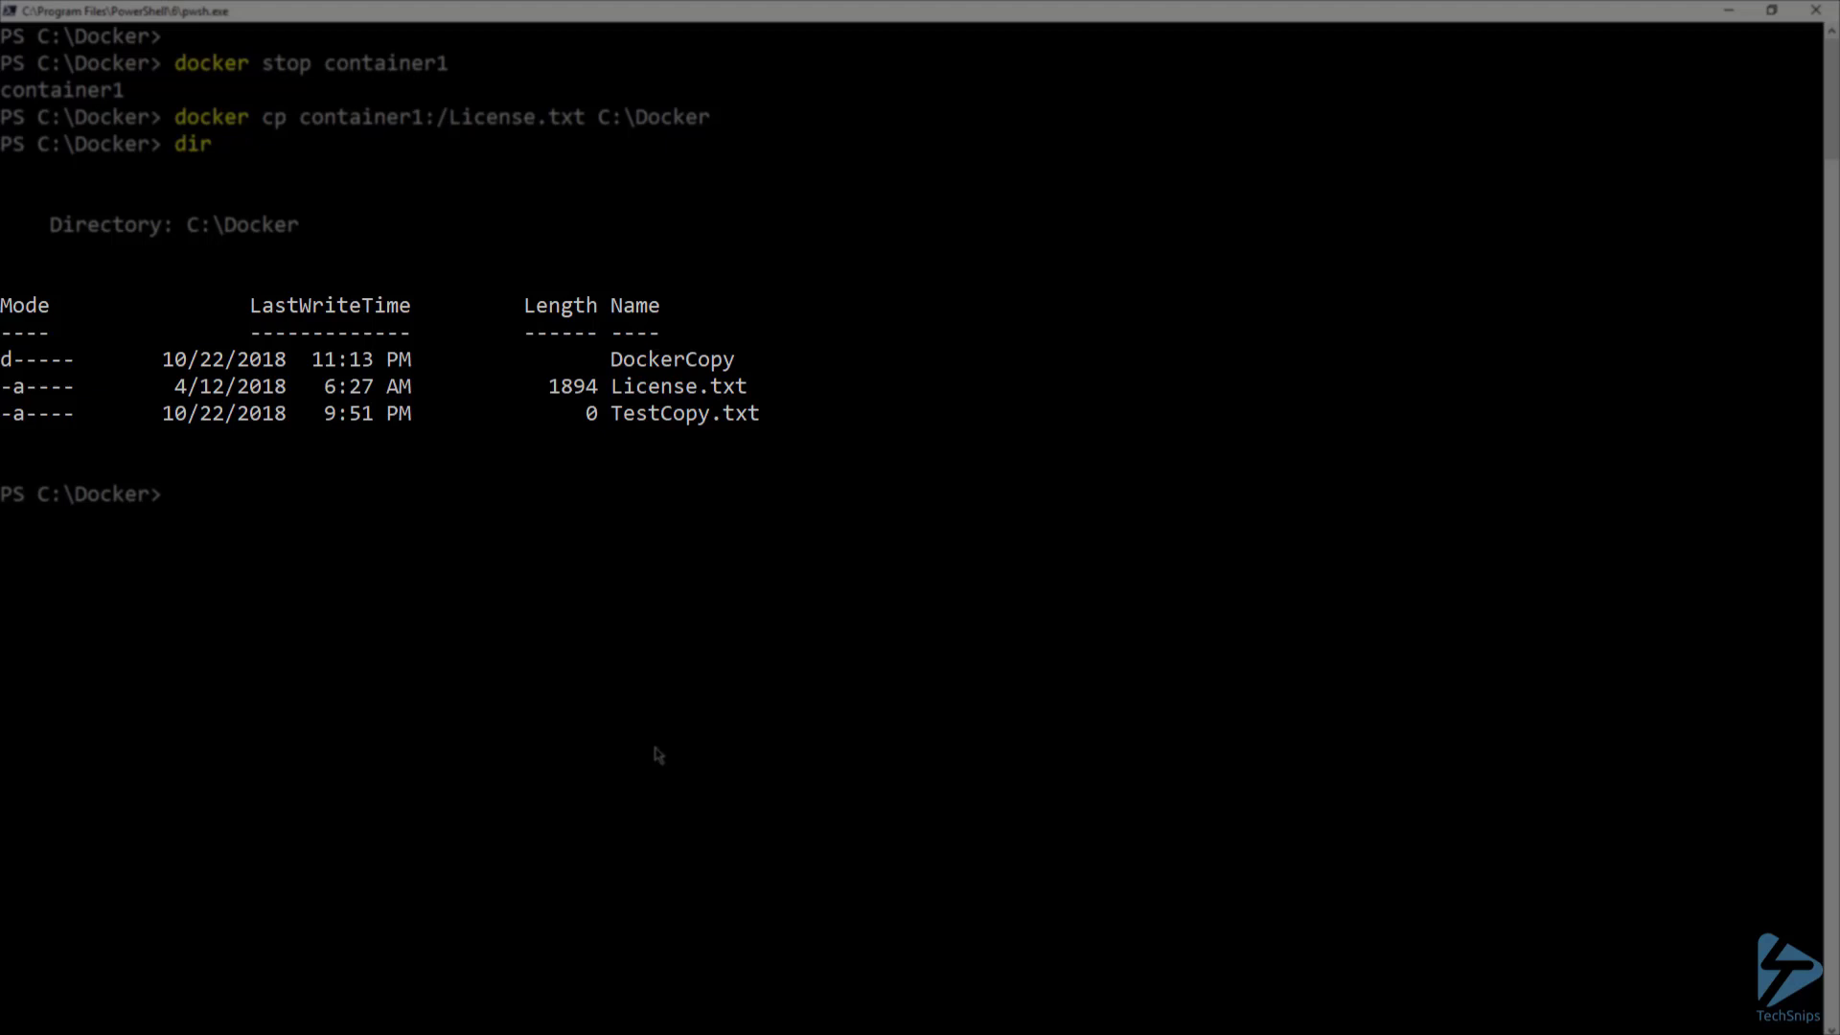